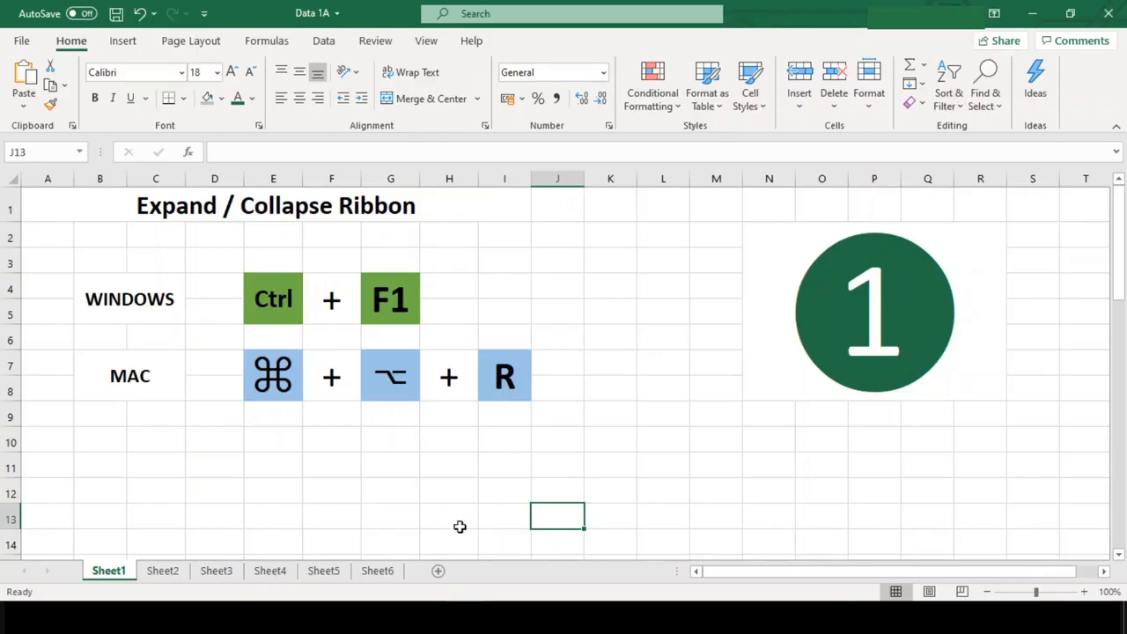
mouse_move(299, 217)
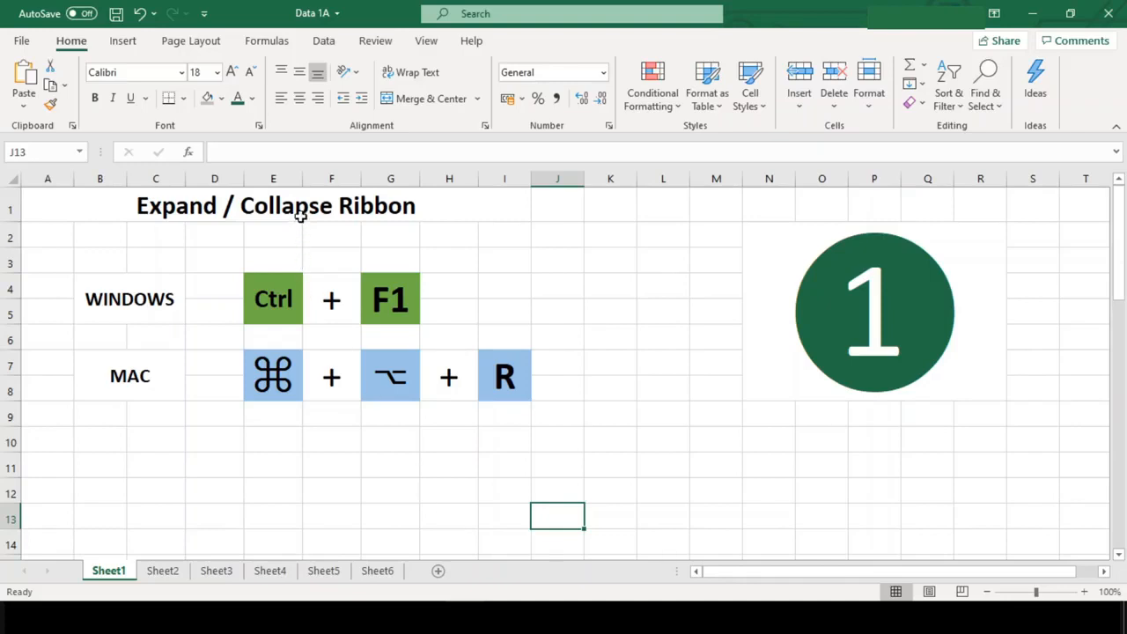
Review the Expand / Collapse Ribbon slide's Windows and Mac keys and try Ctrl+F1.
left_click(275, 204)
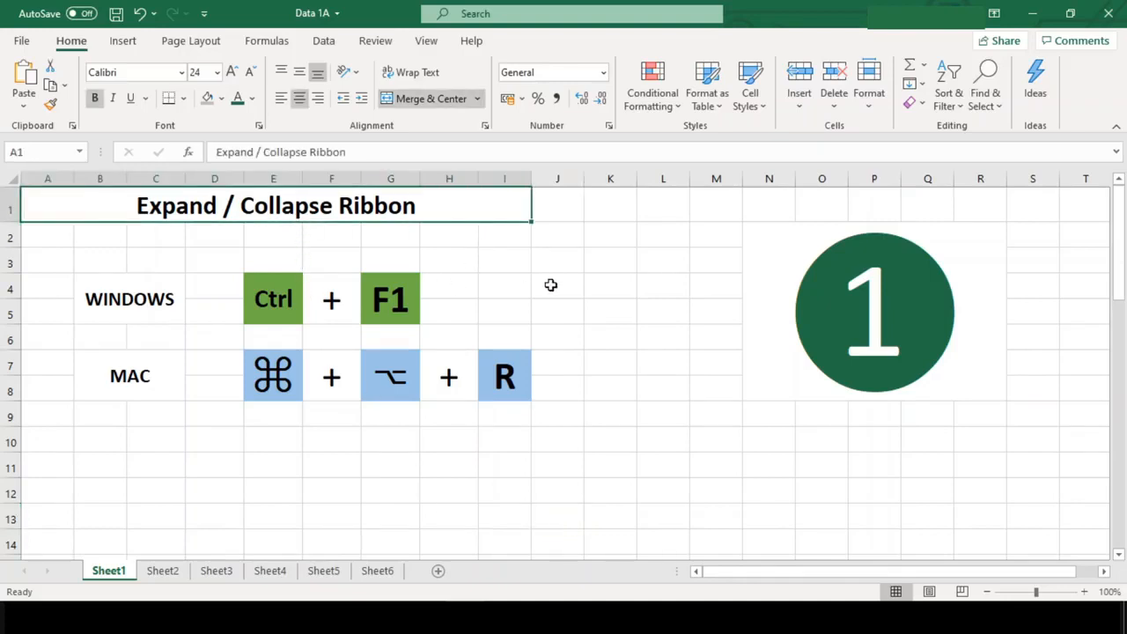
mouse_move(574, 325)
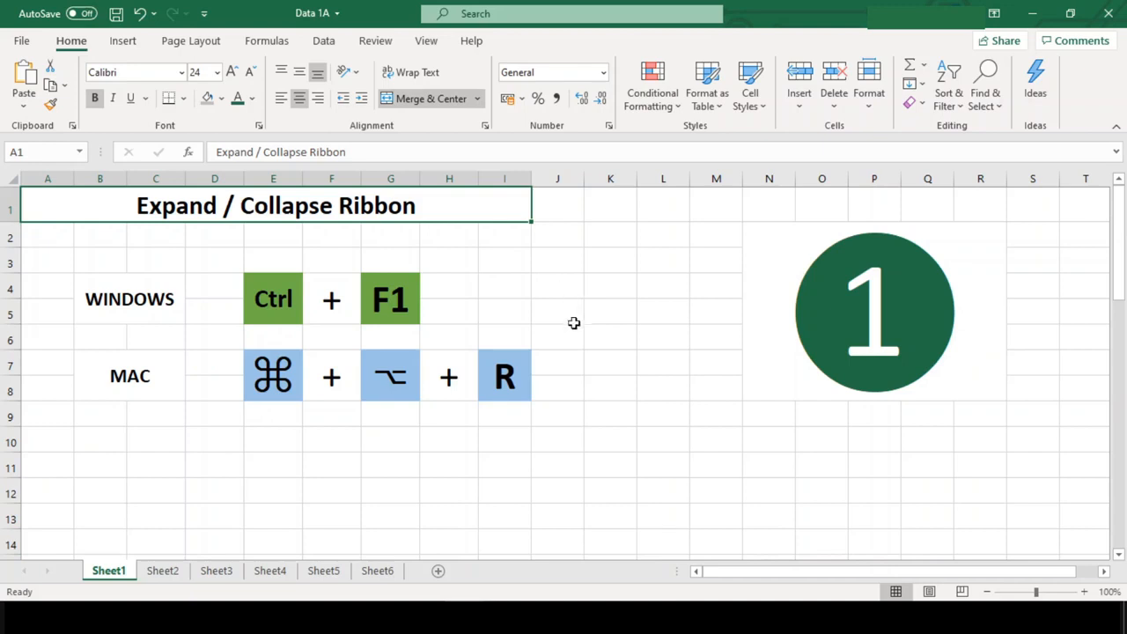
mouse_move(557, 139)
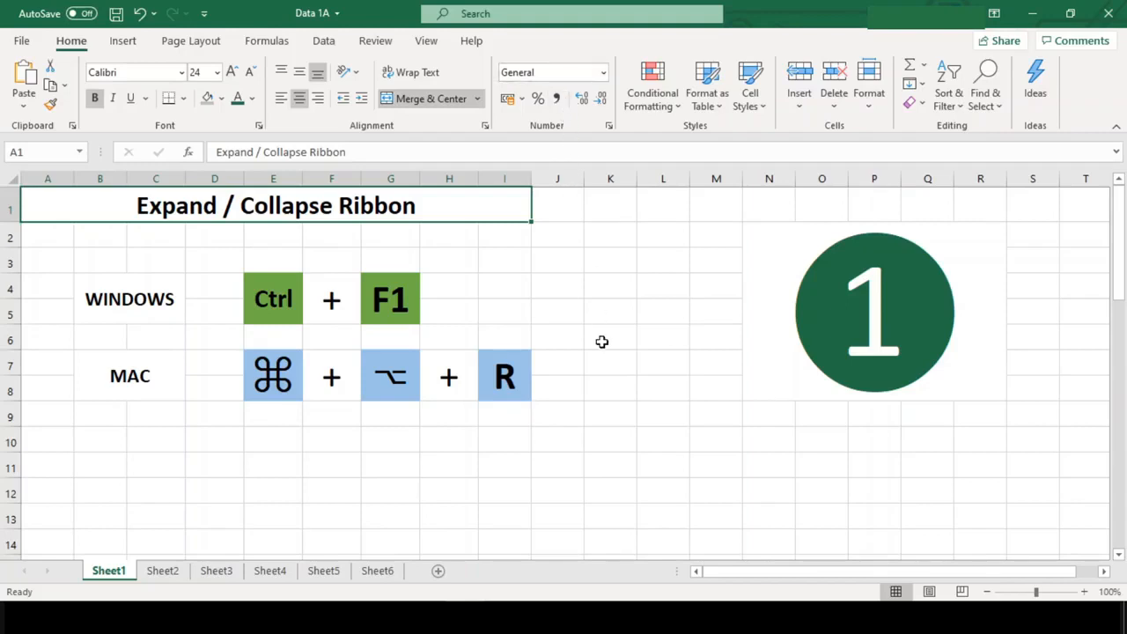
left_click(273, 300)
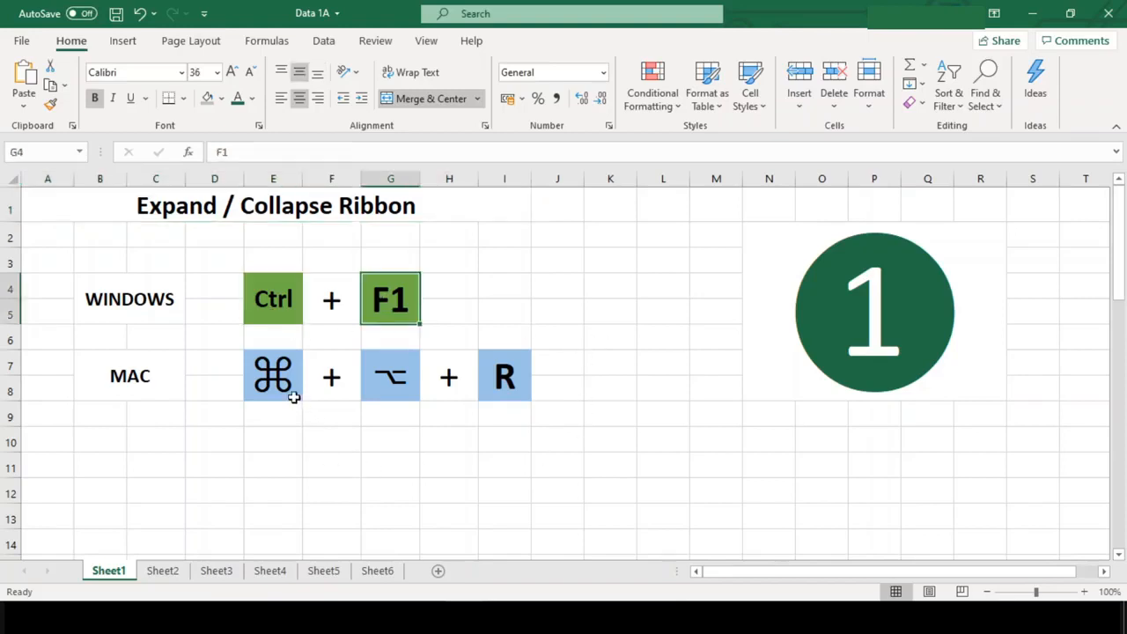
left_click(391, 375)
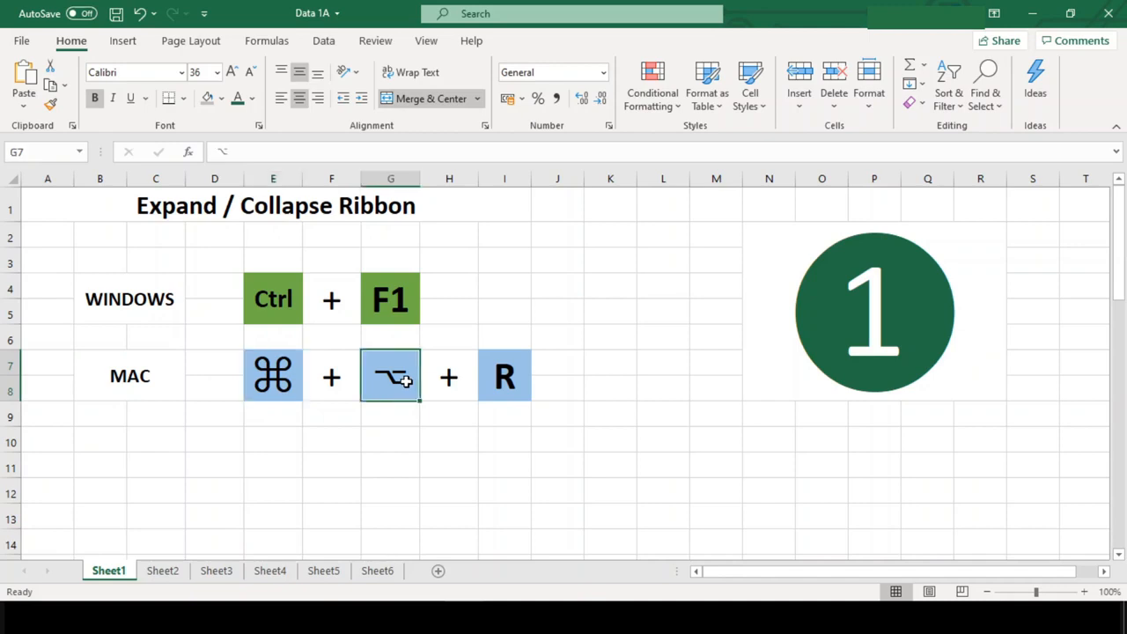
left_click(130, 375)
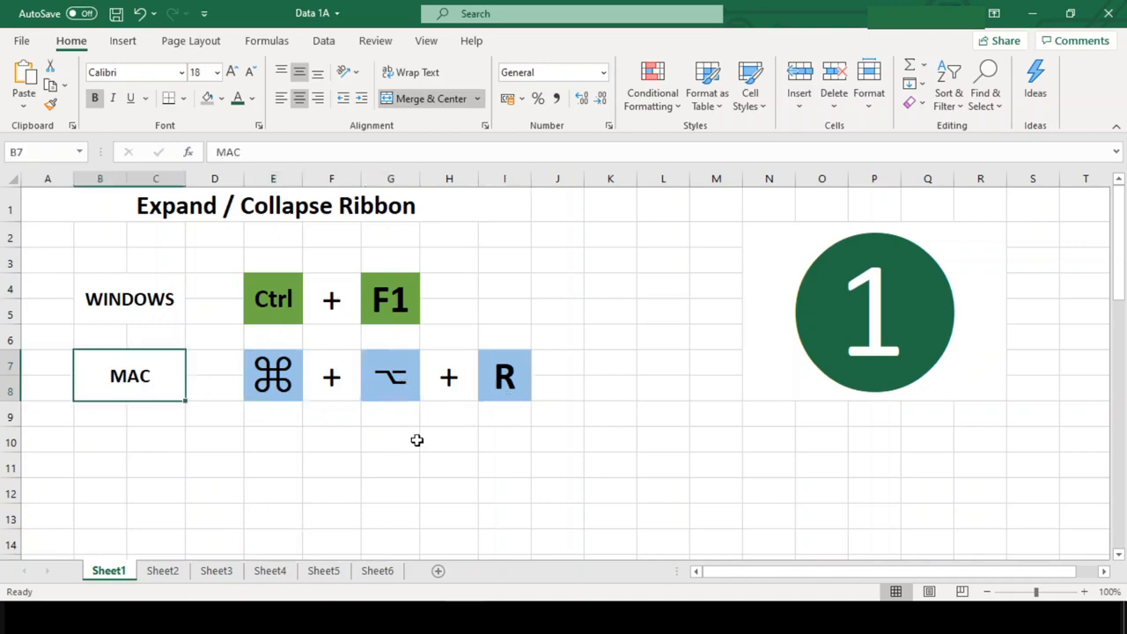
left_click(391, 440)
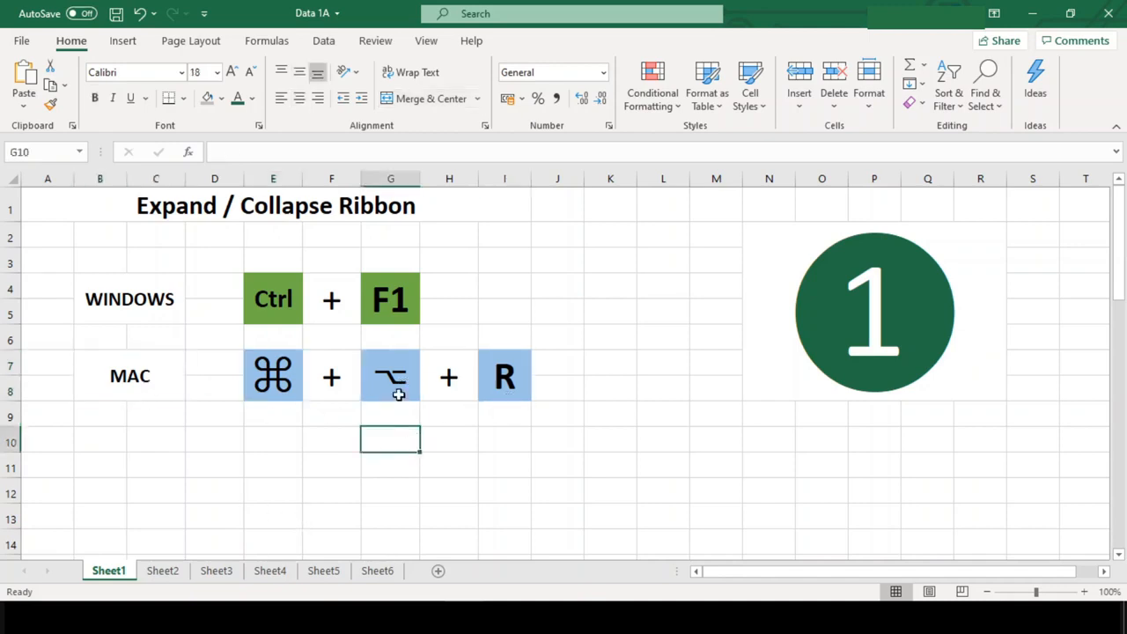
key("ctrl+F1")
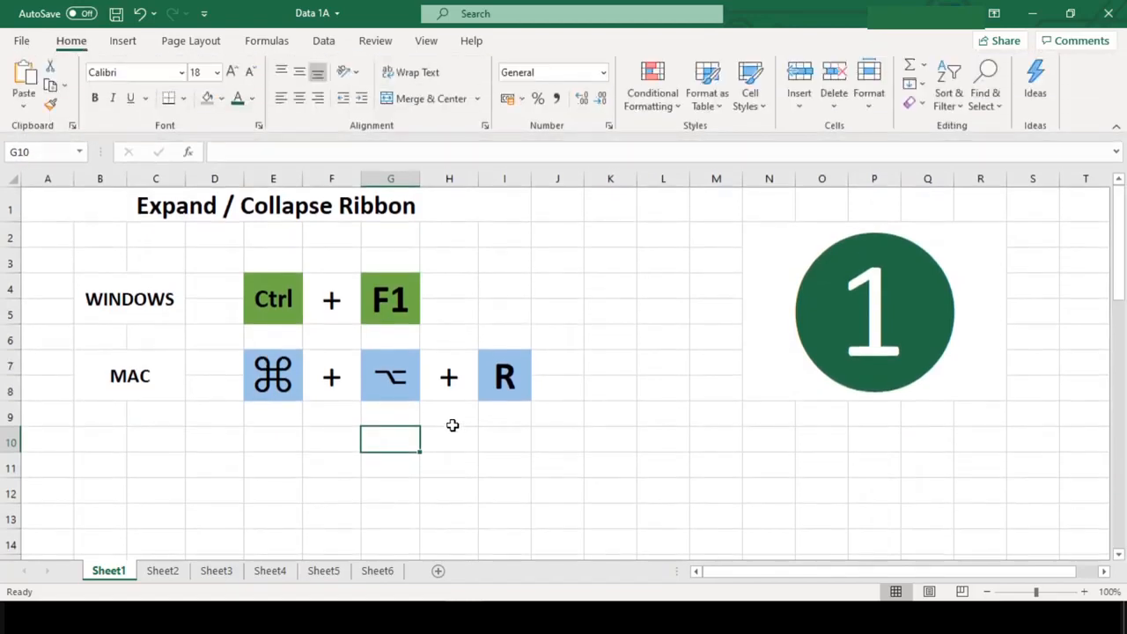
Switch to Sheet2 with the Paste Special shortcut slide.
left_click(162, 571)
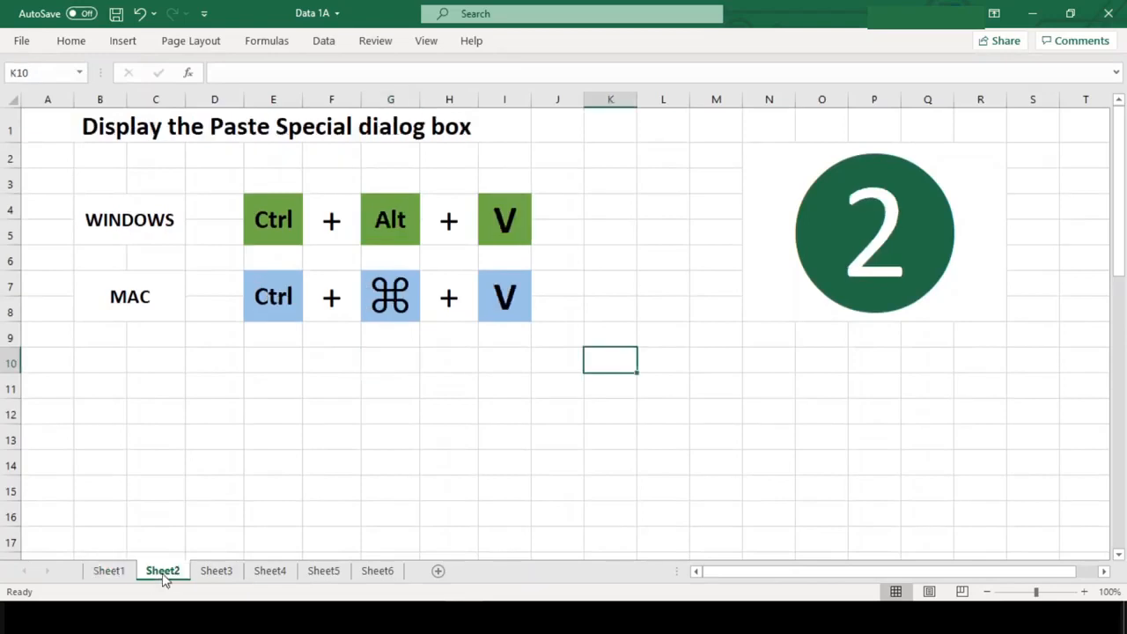
mouse_move(239, 132)
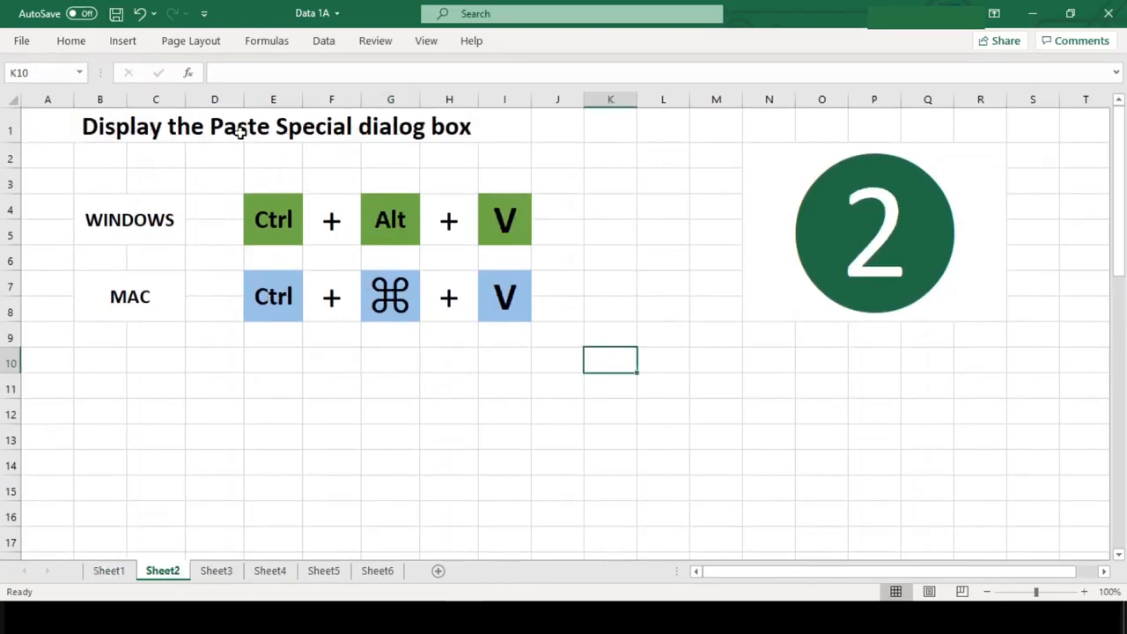
left_click(275, 127)
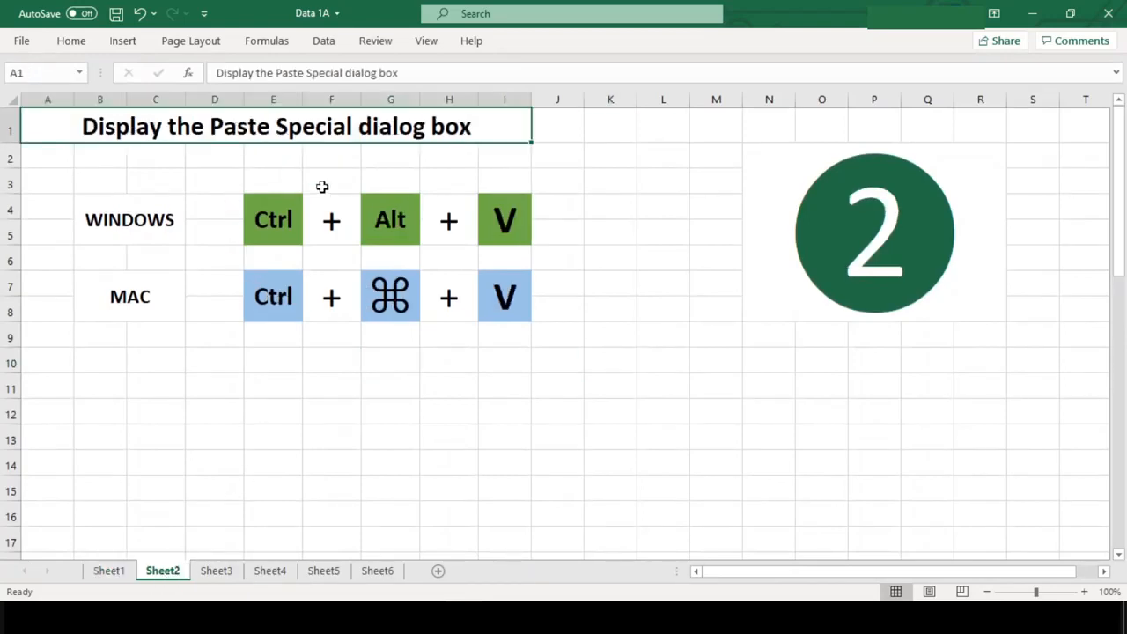
left_click(503, 219)
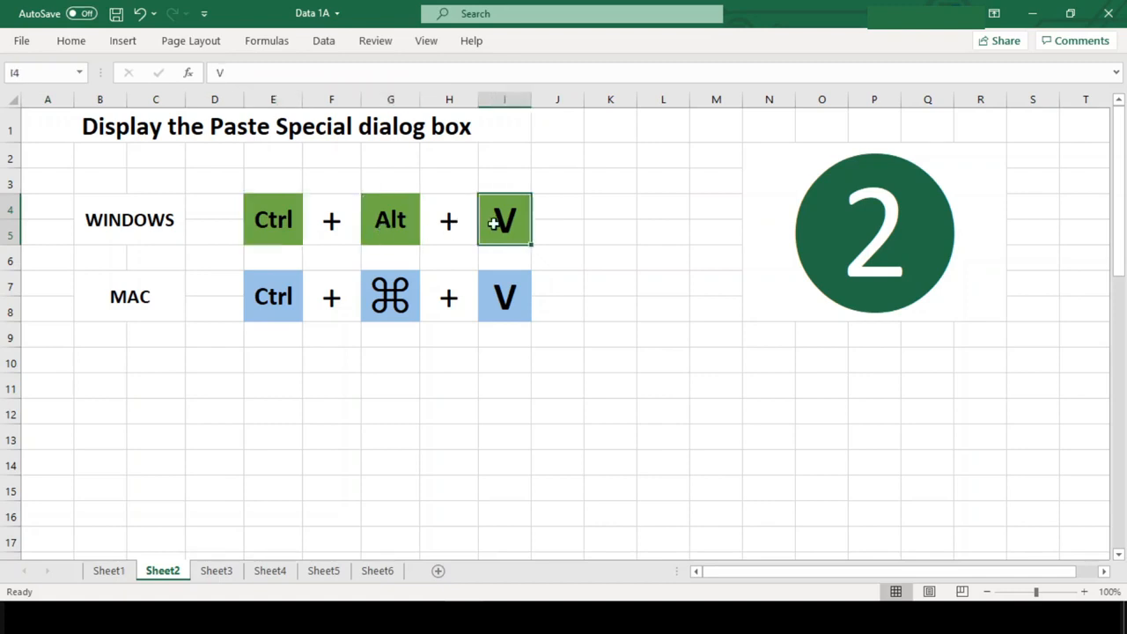
left_click(391, 295)
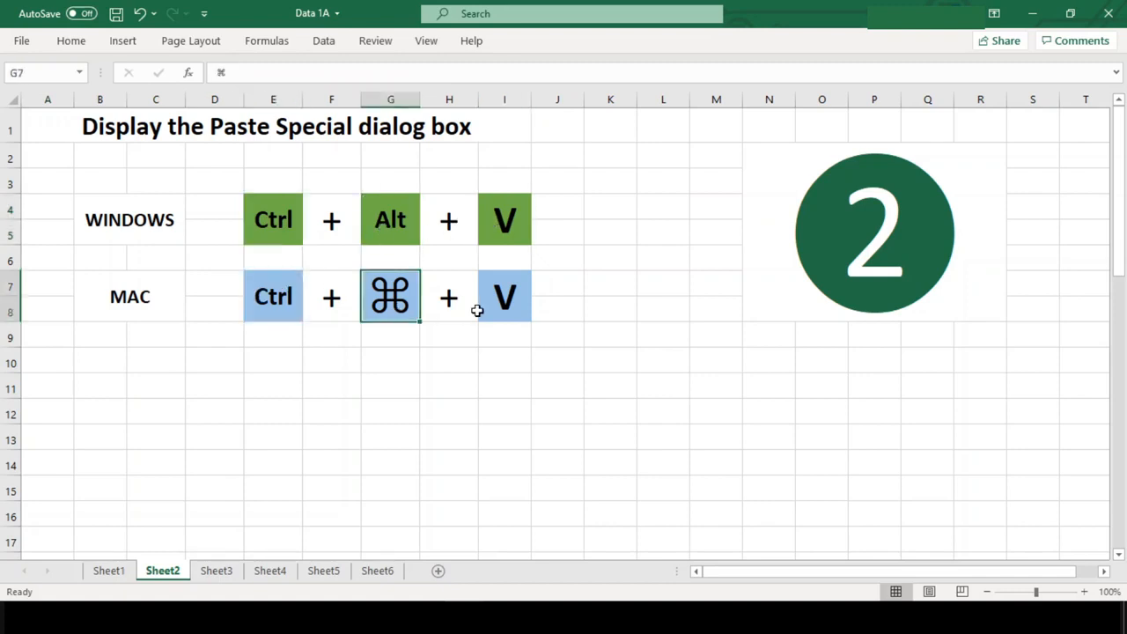
left_click(504, 414)
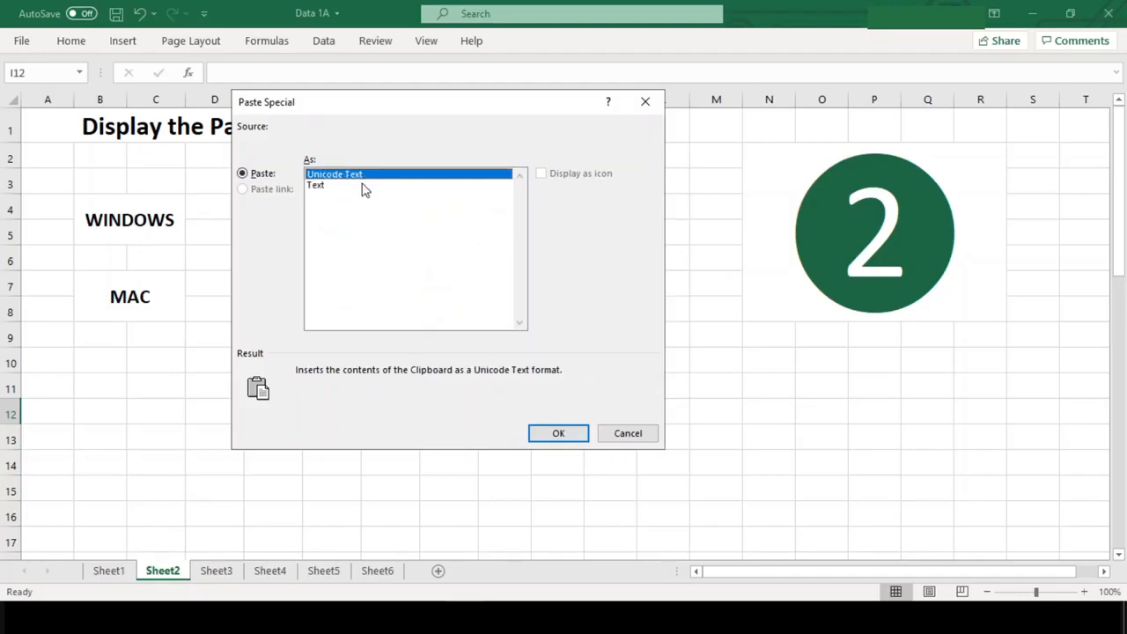
mouse_move(641, 451)
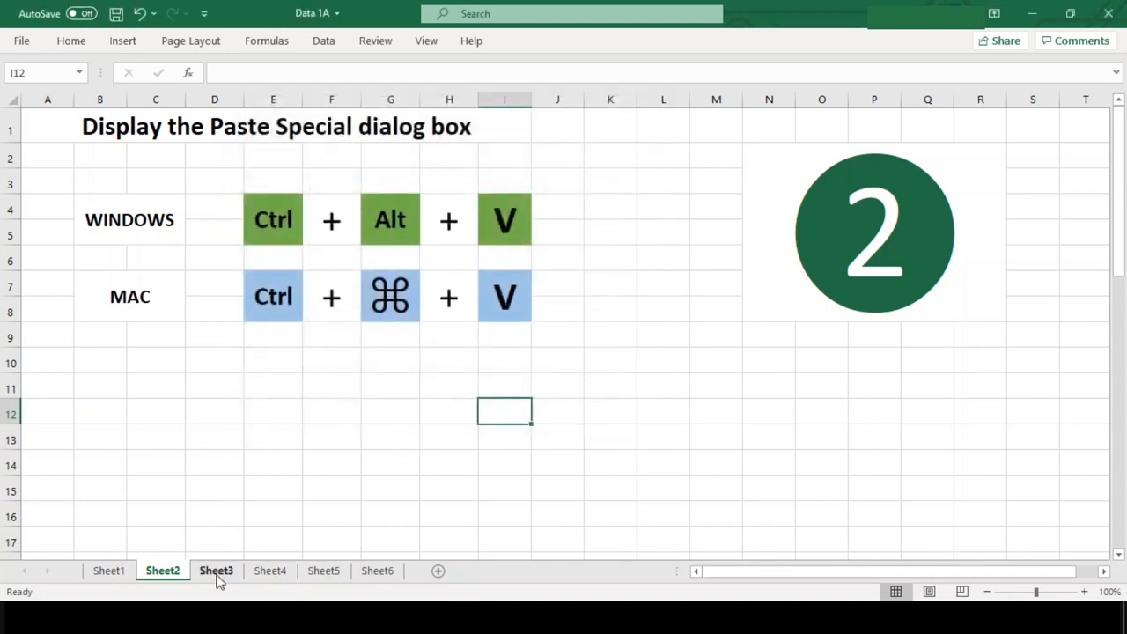
Show Sheet3's next-worksheet slide and review its PgDn and Mac Ctrl key cells.
left_click(215, 571)
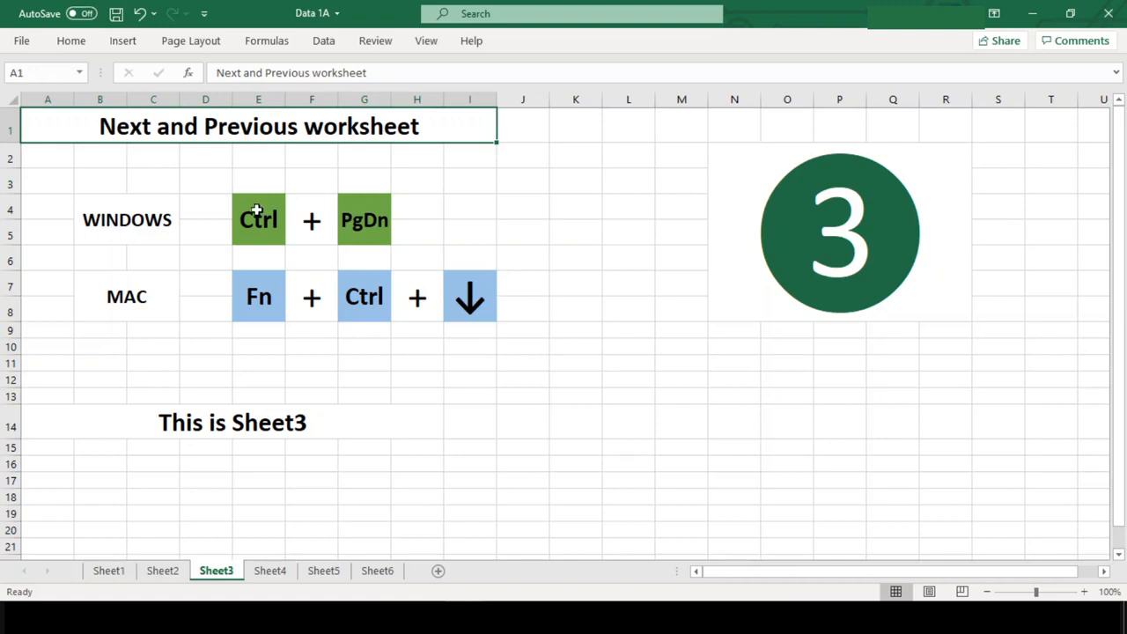
left_click(363, 219)
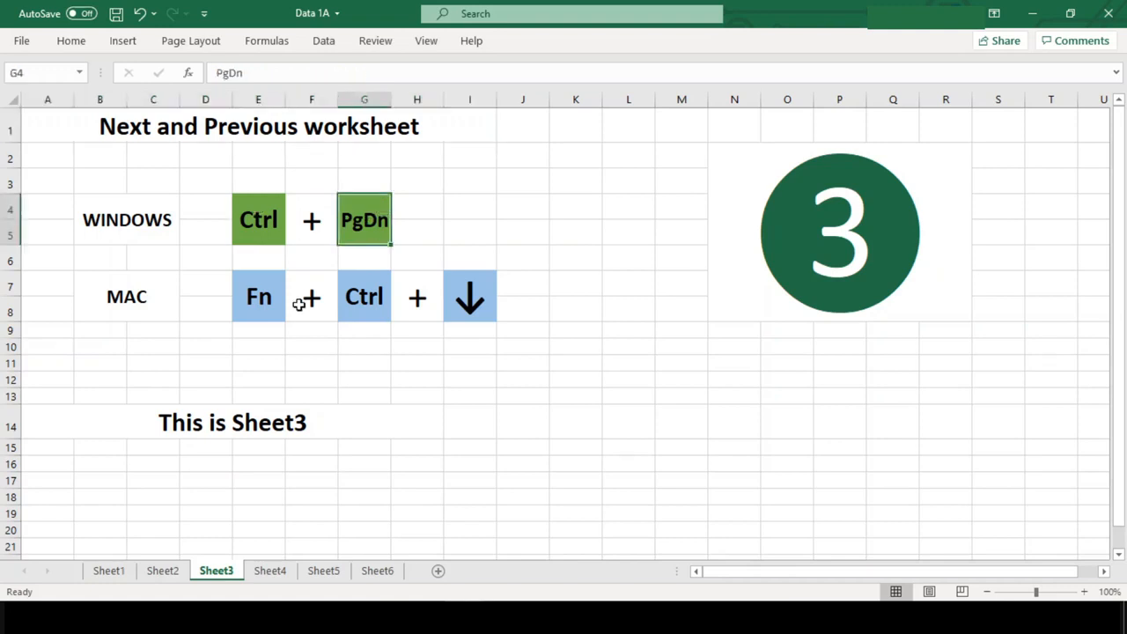
left_click(363, 296)
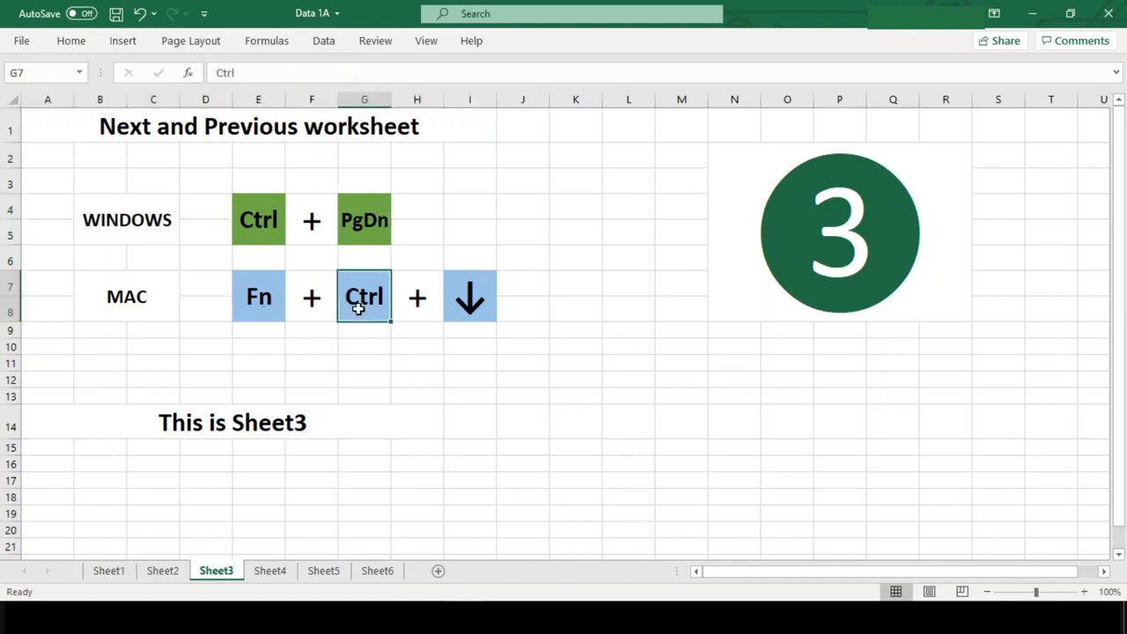
left_click(127, 296)
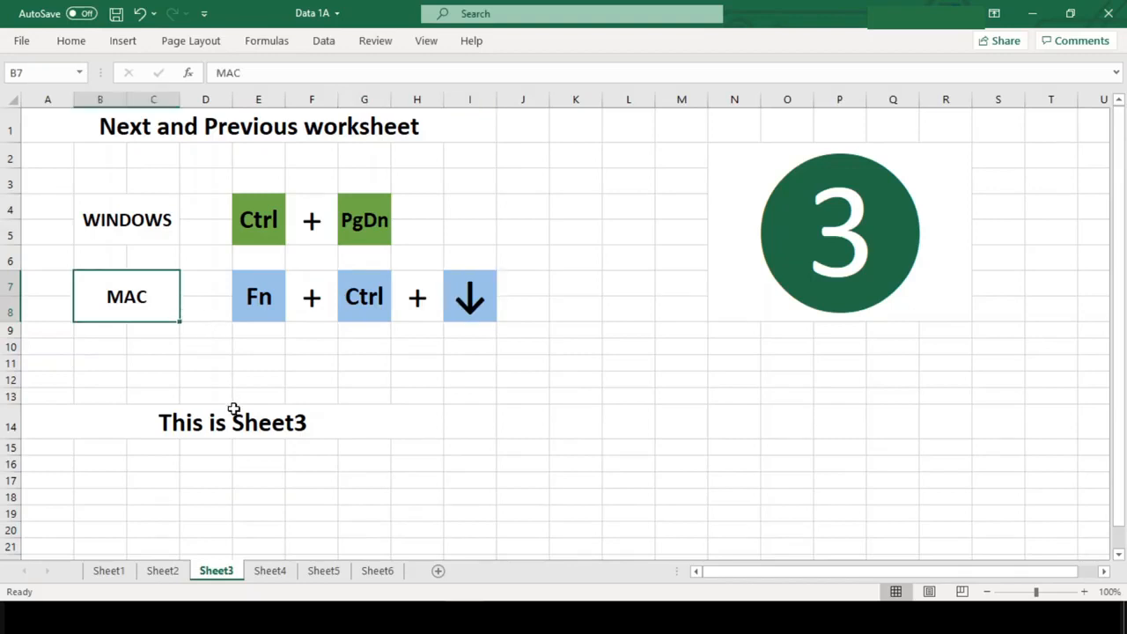
left_click(269, 571)
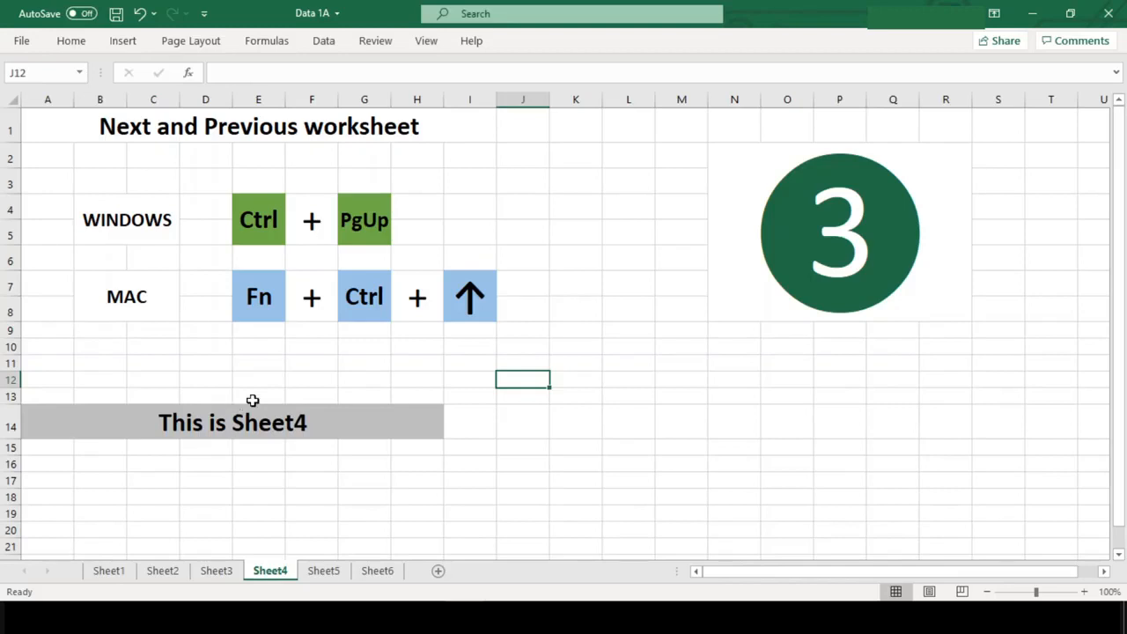
Review the previous-worksheet PgUp shortcut and its Mac Ctrl key cells.
left_click(363, 218)
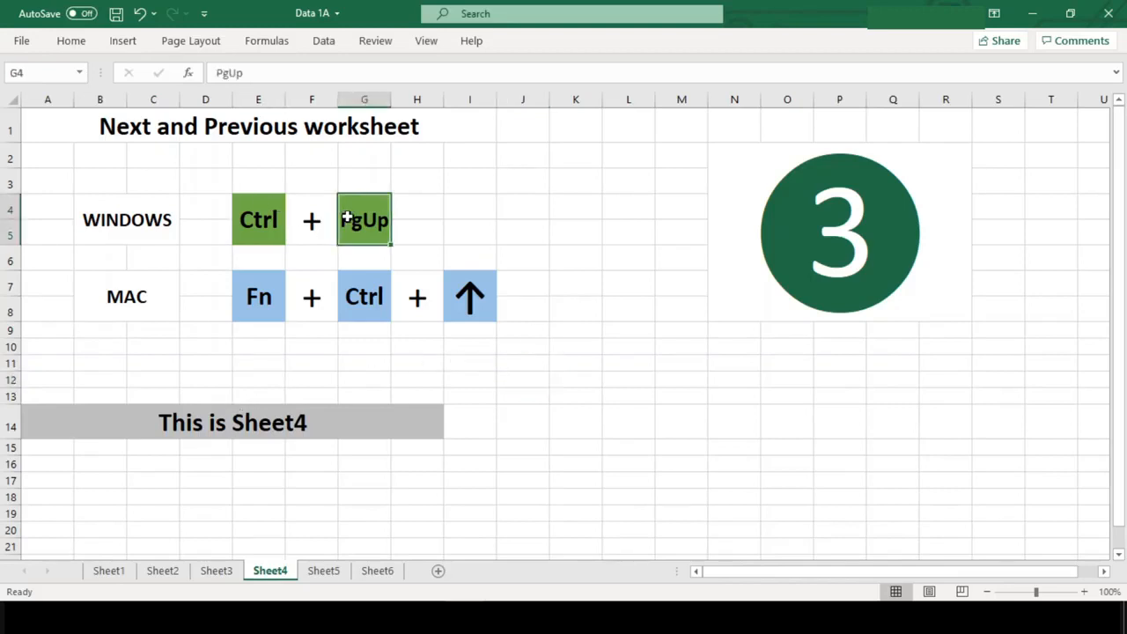
left_click(363, 295)
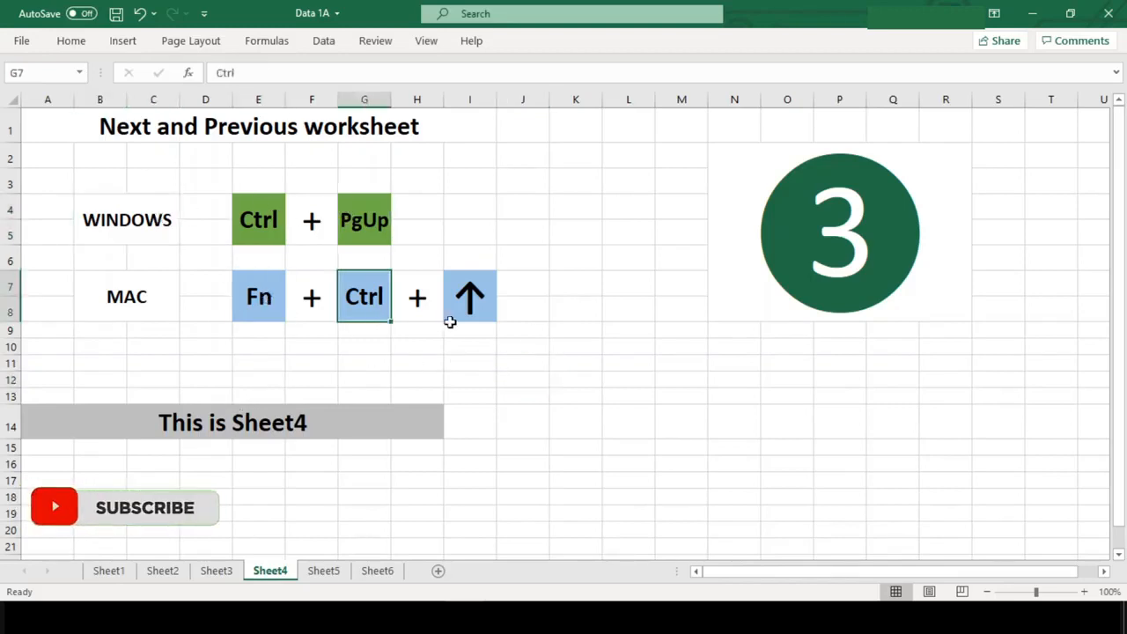
left_click(127, 296)
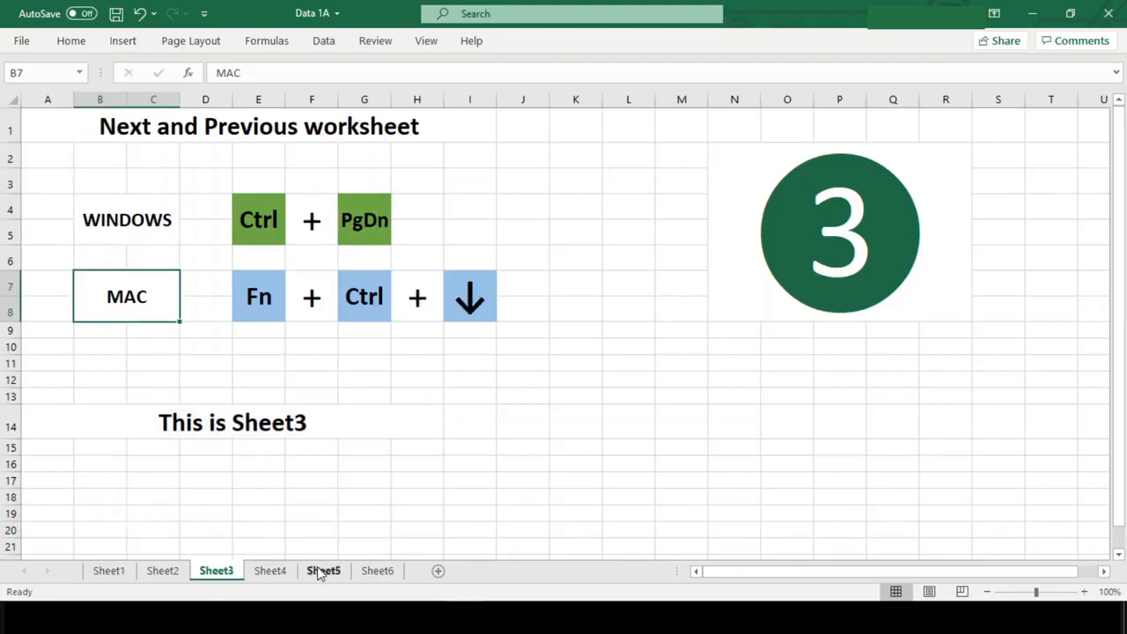
Show Sheet5's Next and Previous workbook slide and highlight the Windows Tab key.
left_click(324, 570)
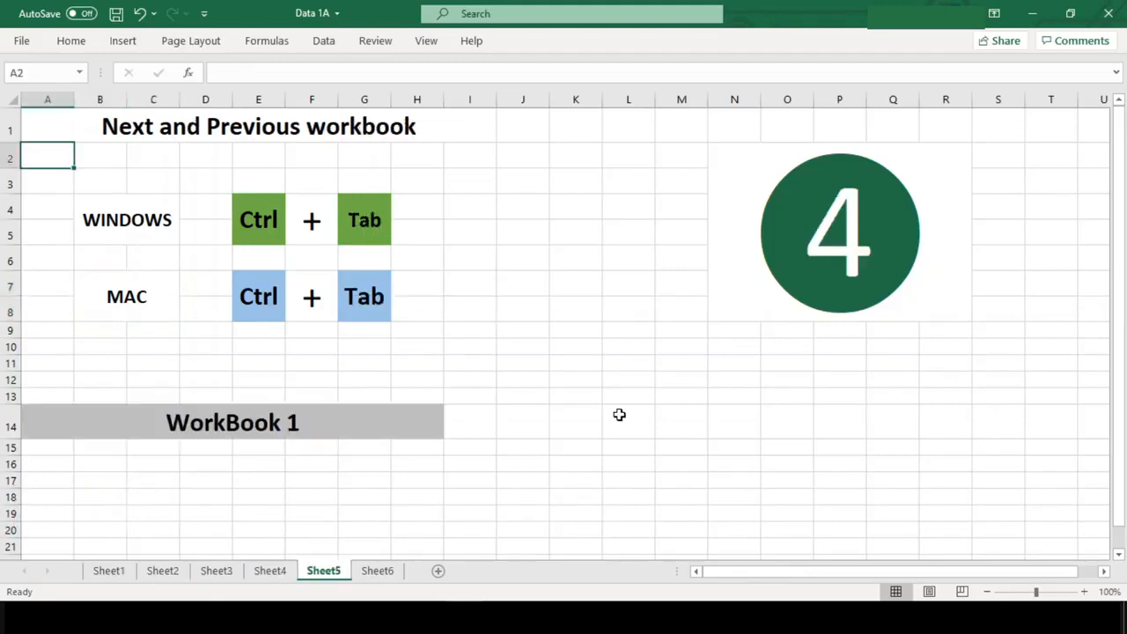
mouse_move(631, 465)
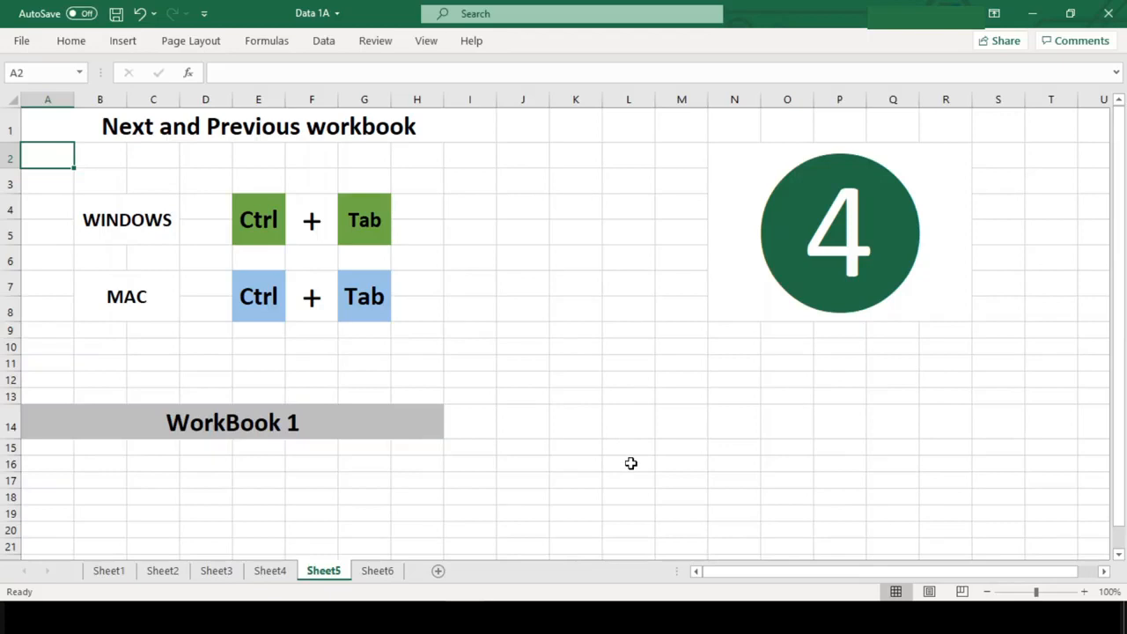
left_click(257, 126)
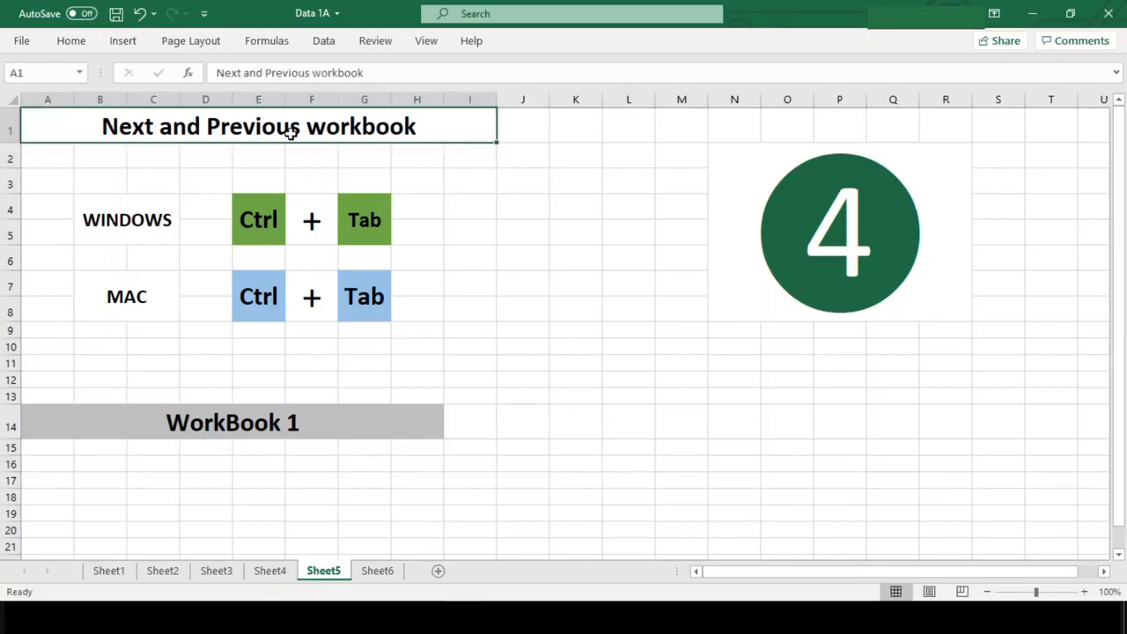
mouse_move(477, 430)
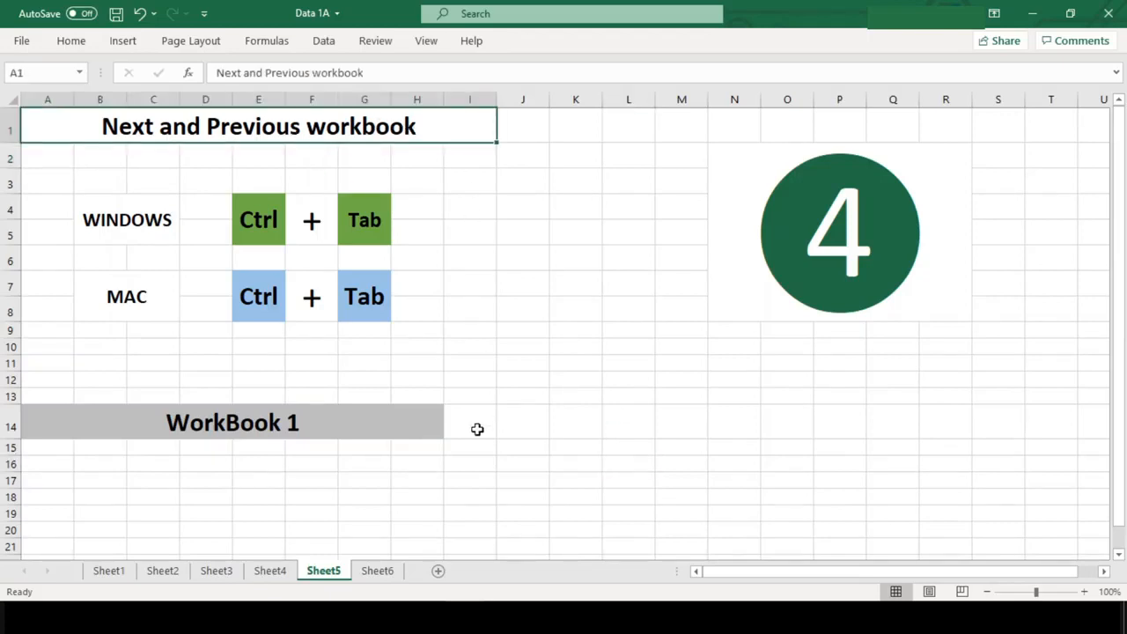
mouse_move(446, 381)
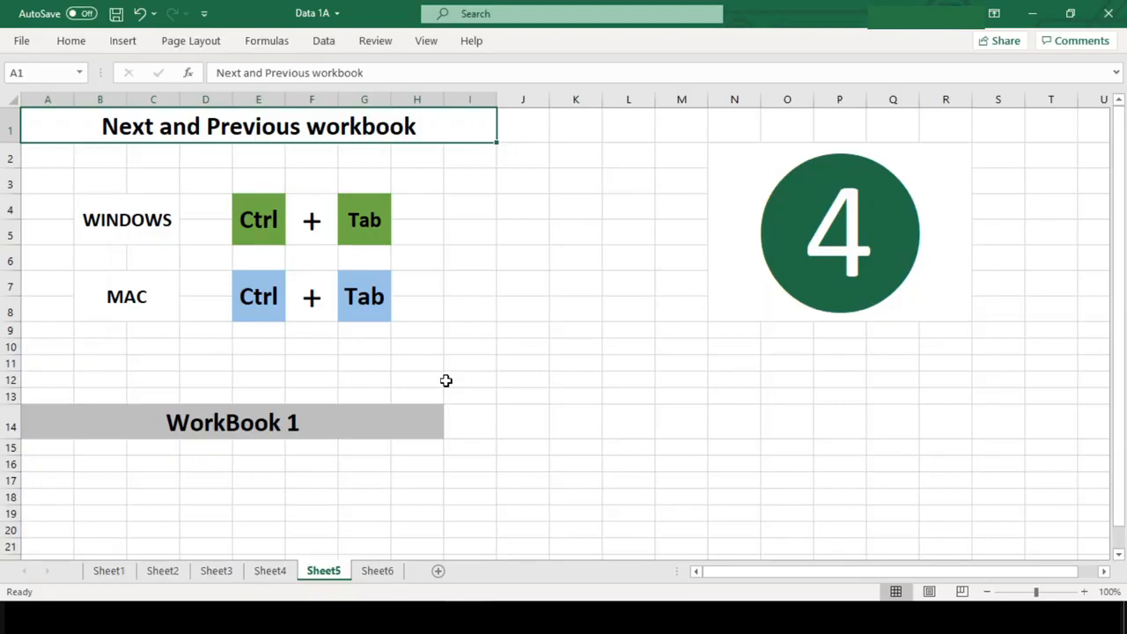
mouse_move(271, 232)
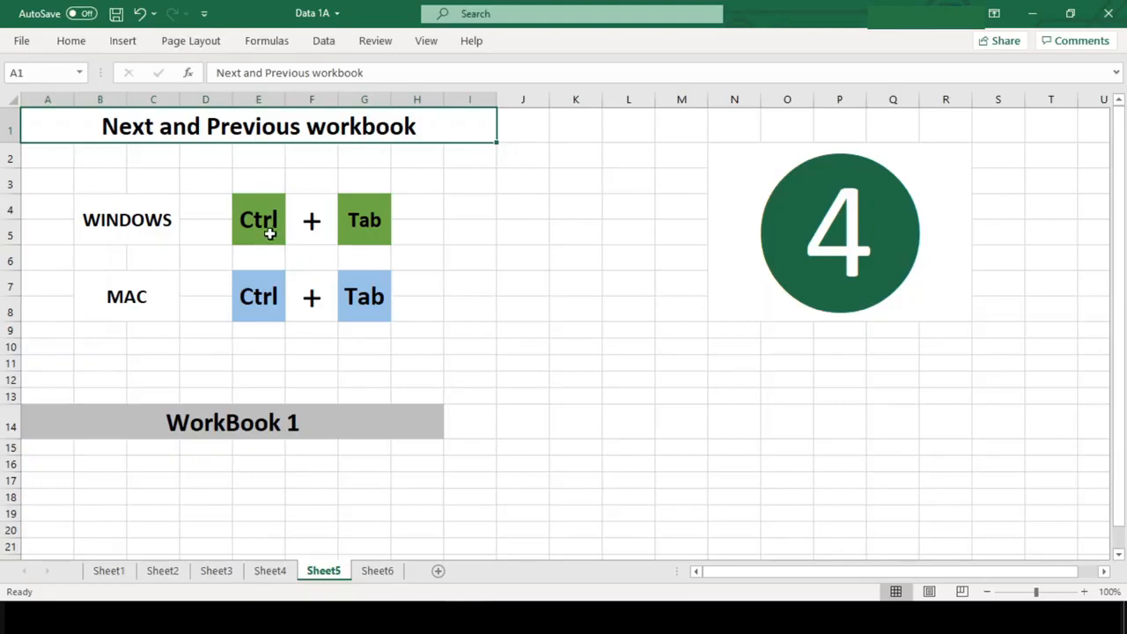
left_click(363, 218)
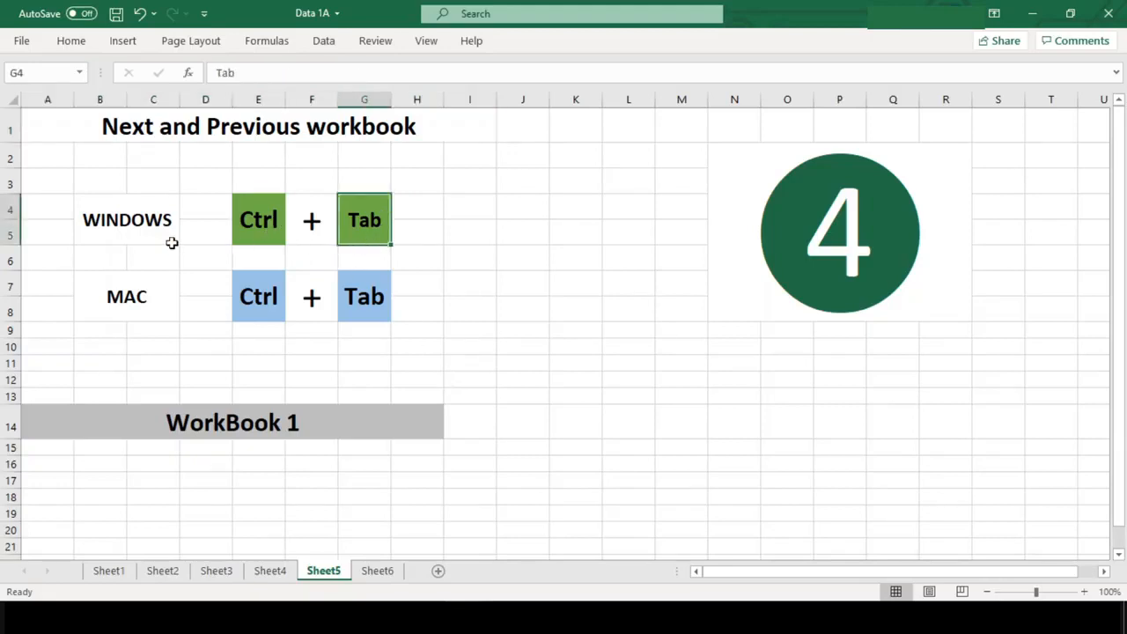
mouse_move(257, 333)
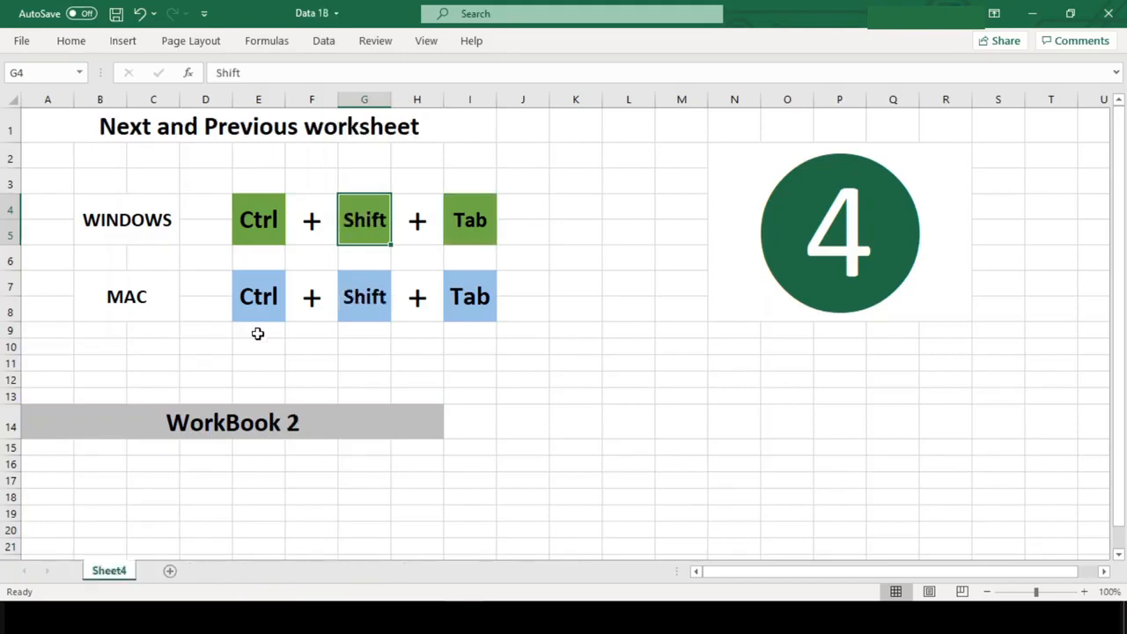
mouse_move(537, 271)
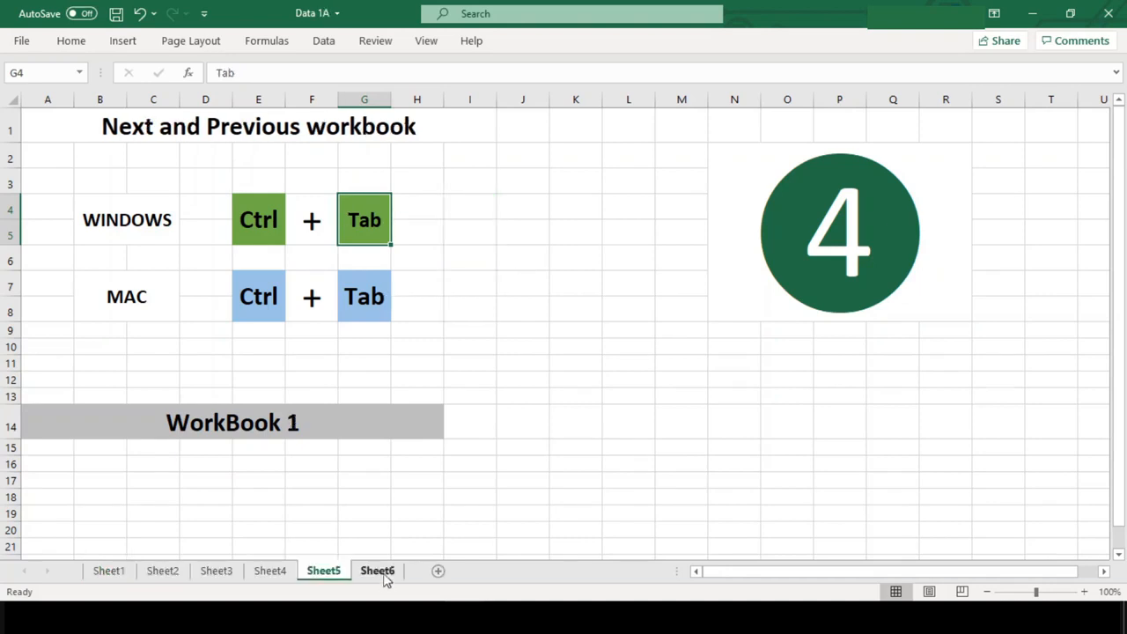
Show Sheet6's Toggle Autofilter slide, its Mac F key, and select a cell in the people table.
left_click(377, 571)
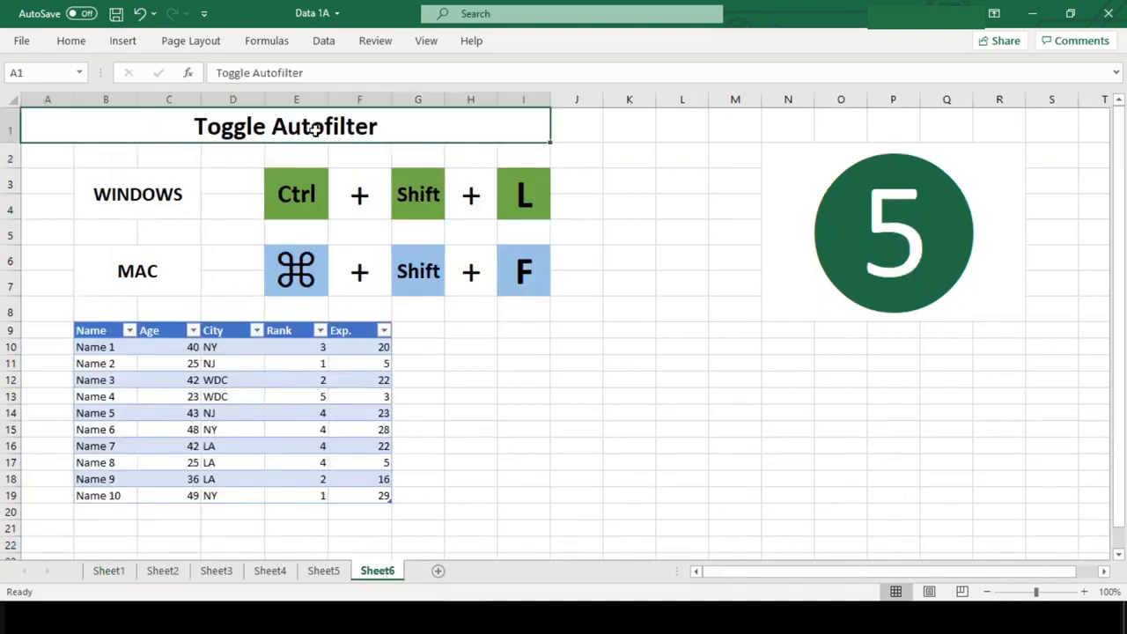
mouse_move(220, 224)
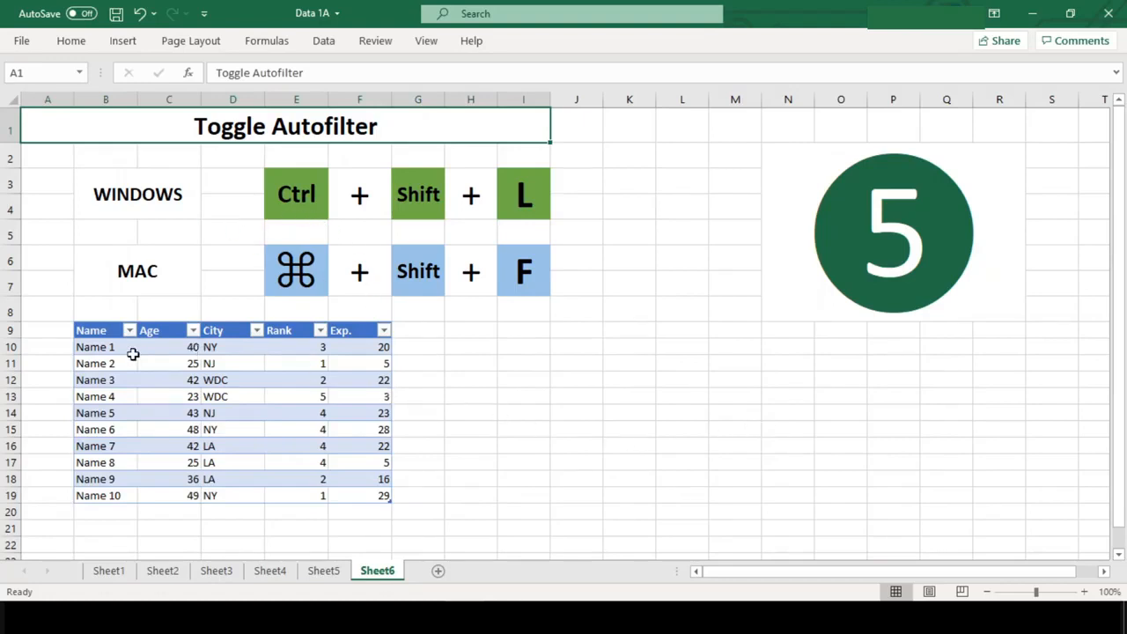
left_click(523, 461)
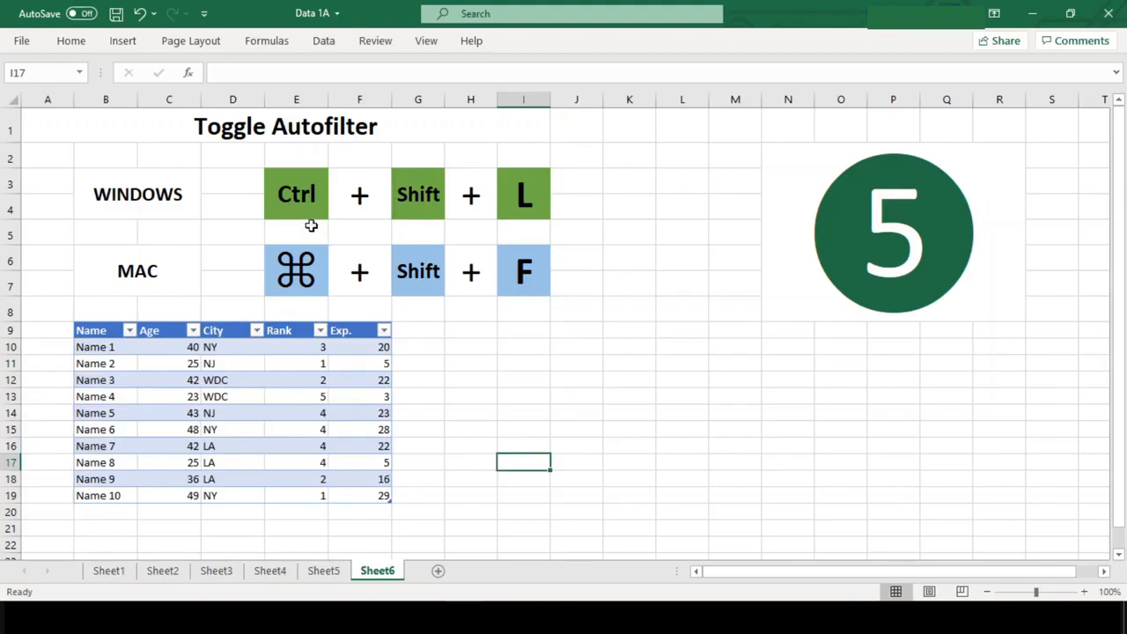
mouse_move(584, 528)
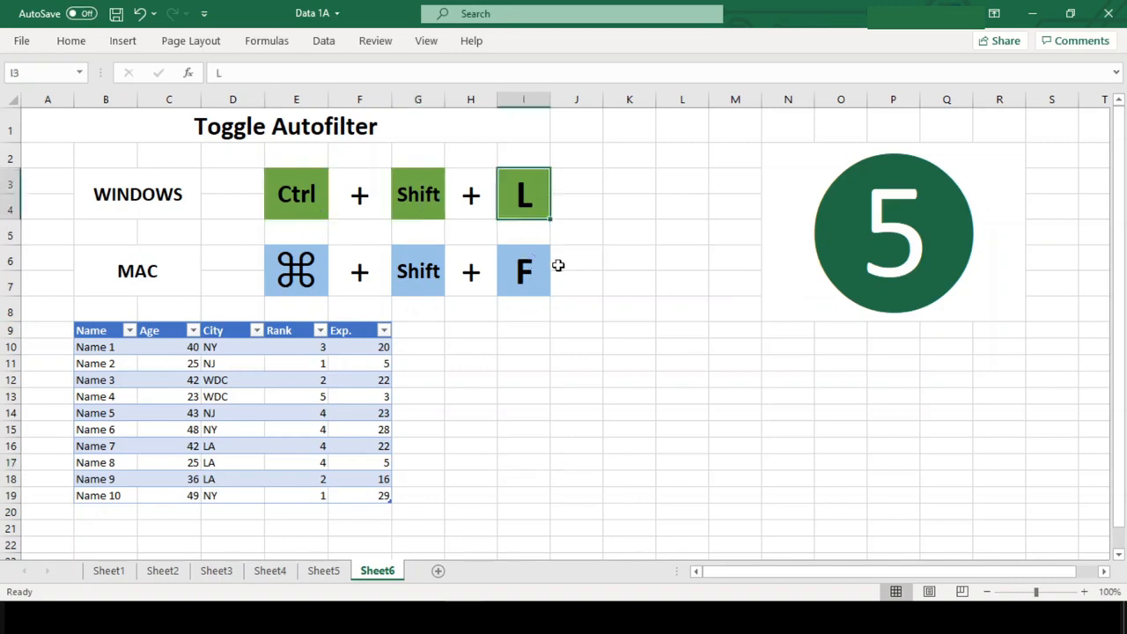
left_click(525, 271)
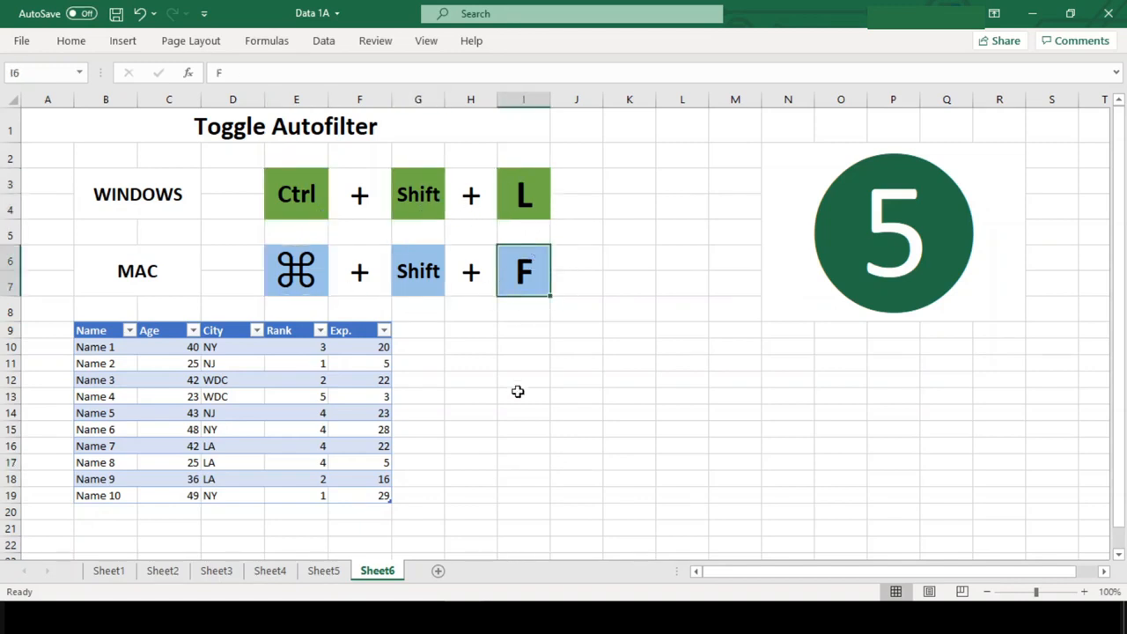
left_click(470, 430)
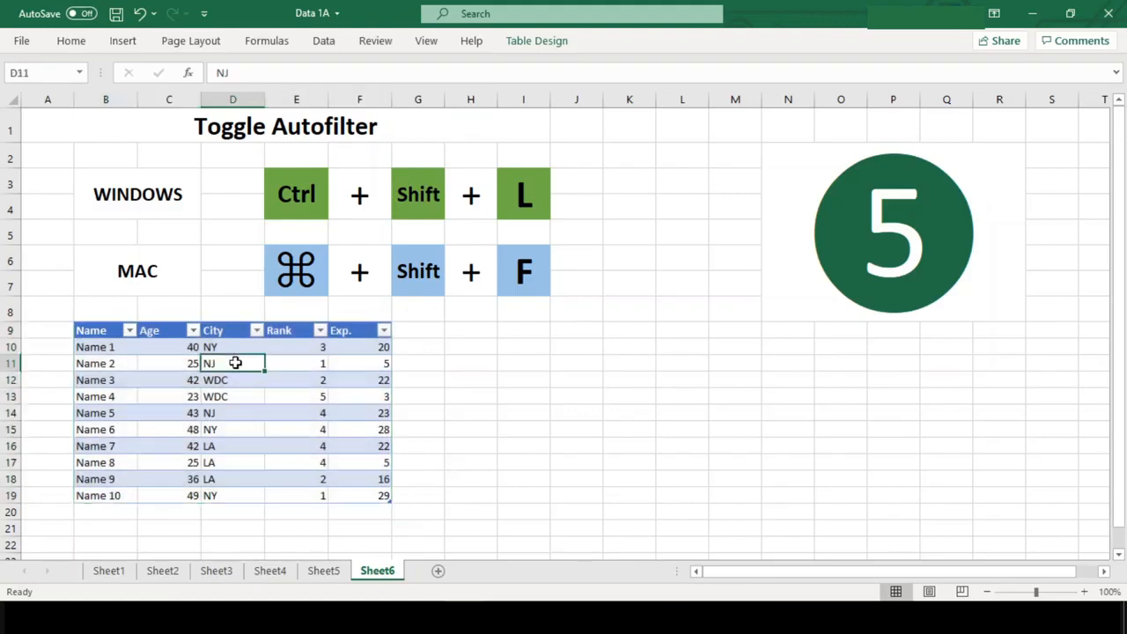
left_click(257, 331)
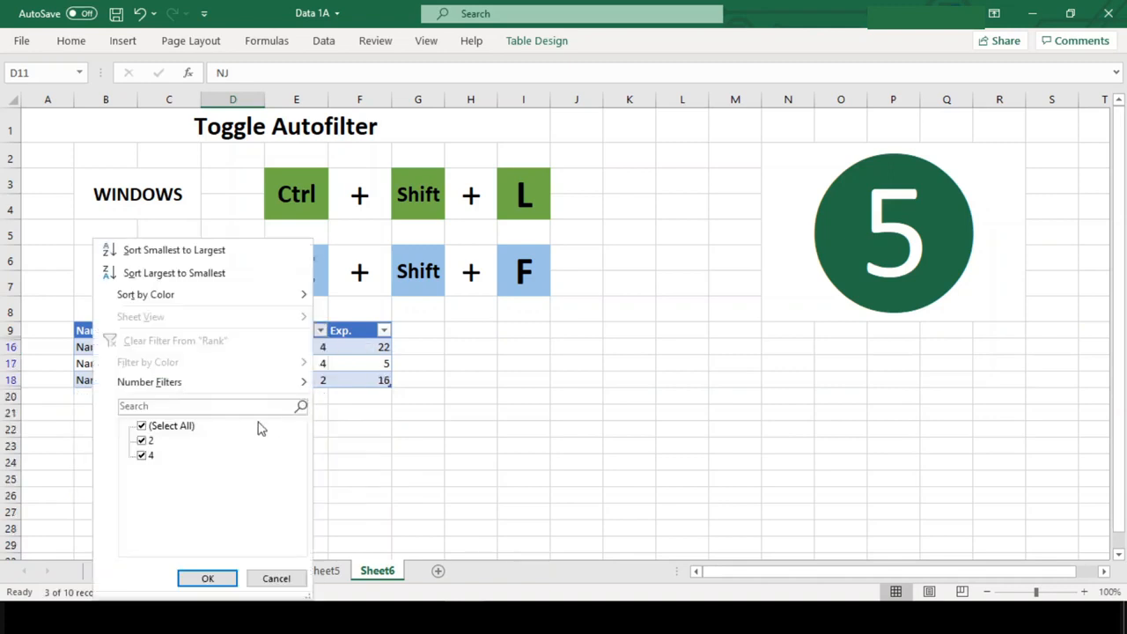
left_click(208, 577)
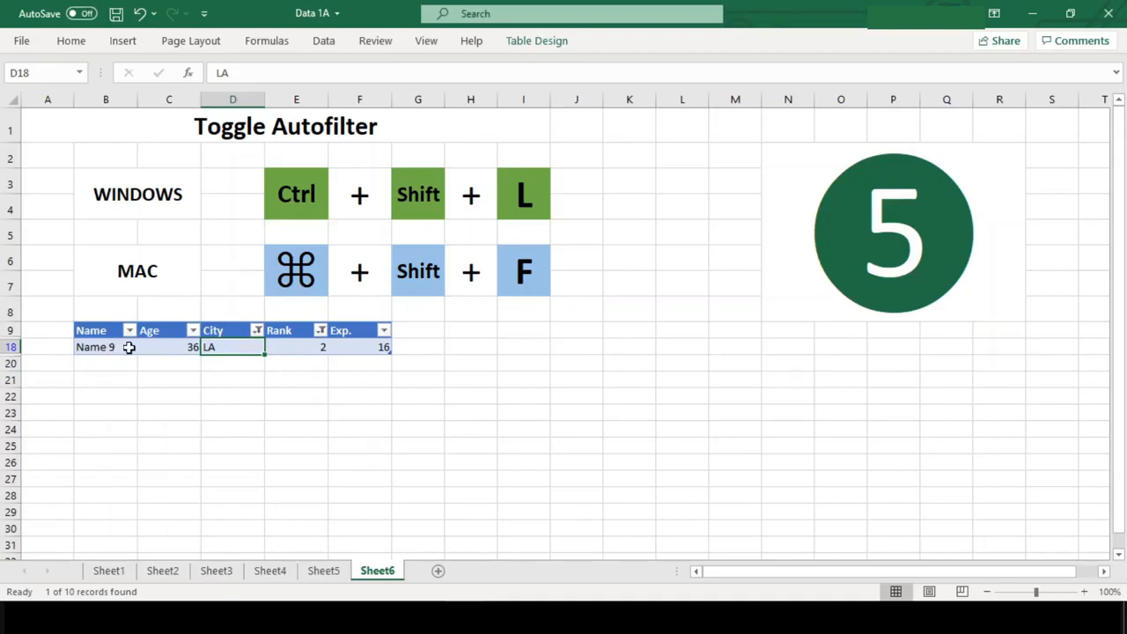
mouse_move(264, 362)
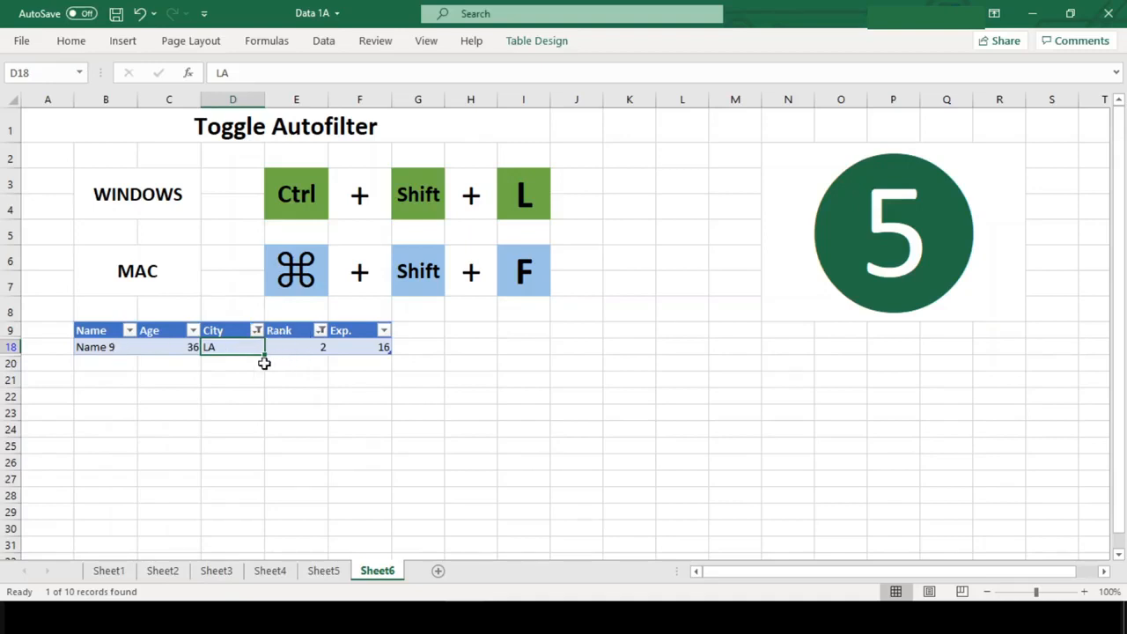
mouse_move(254, 363)
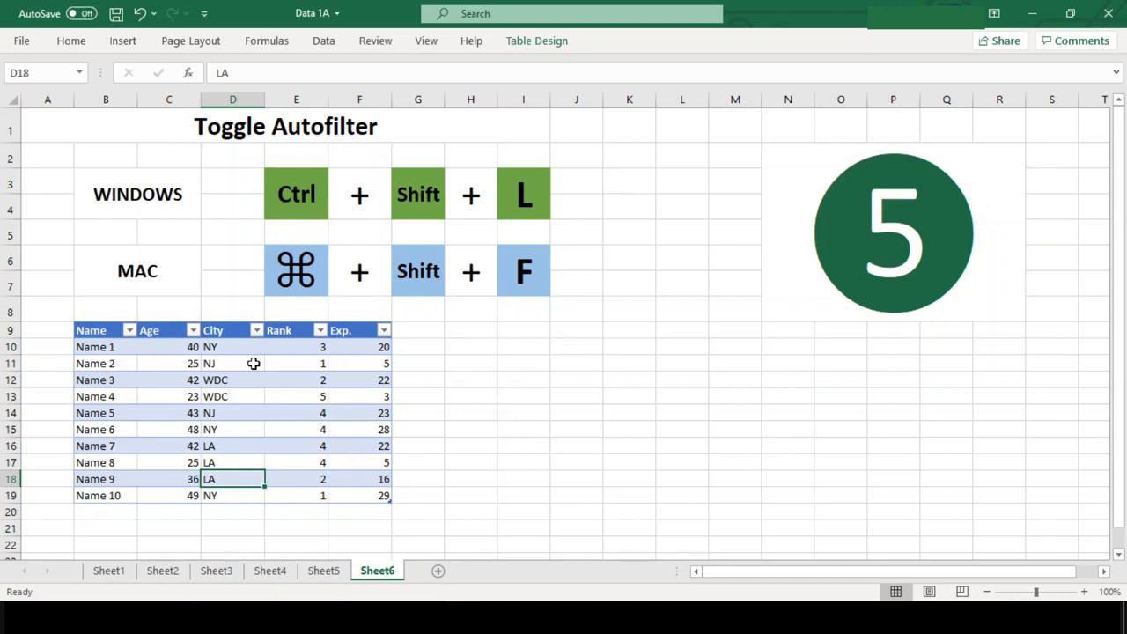
mouse_move(412, 521)
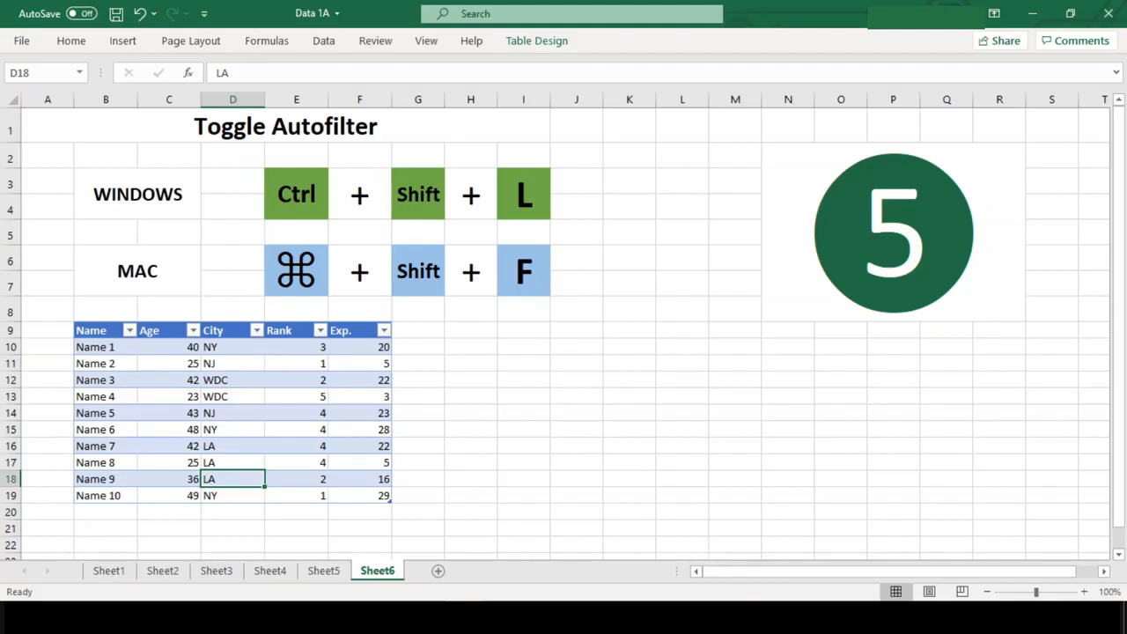
mouse_move(915, 496)
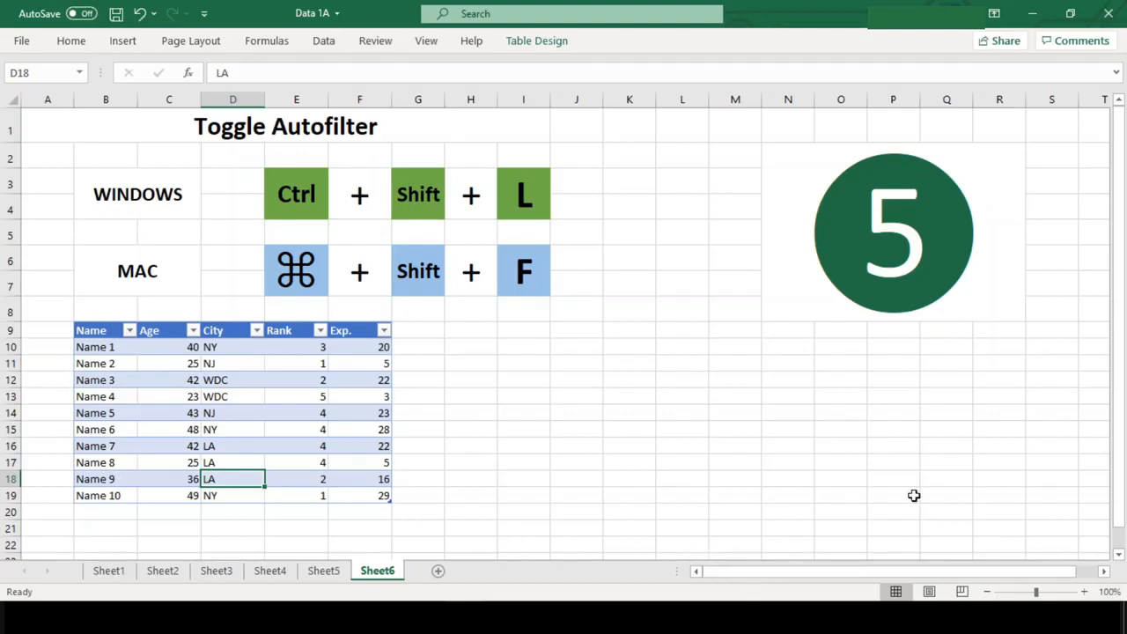